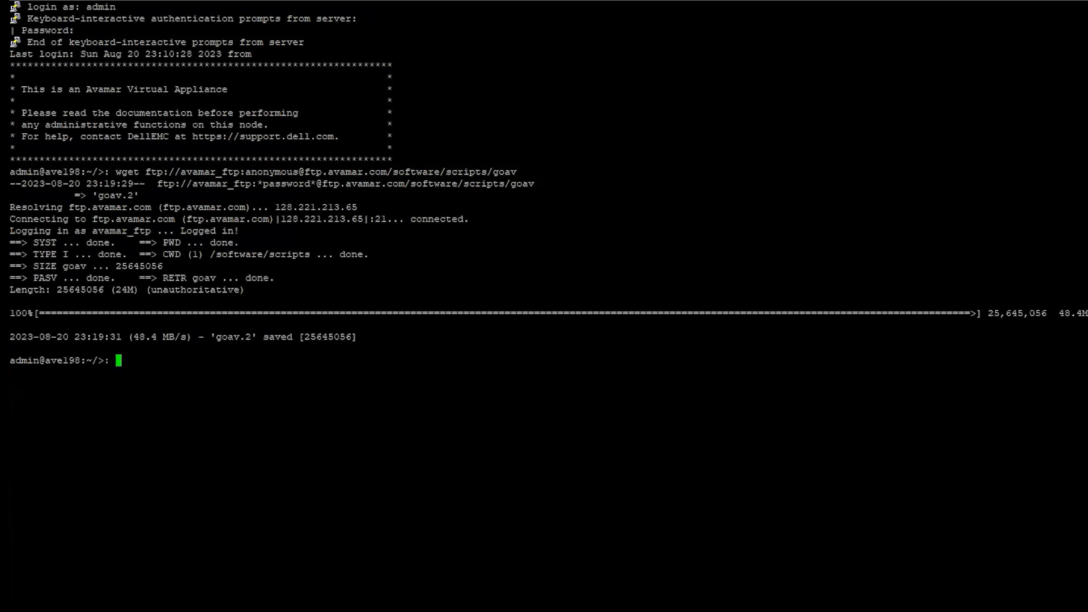
- Make the downloaded goav script executable with chmod a+x goav
text(chmod)
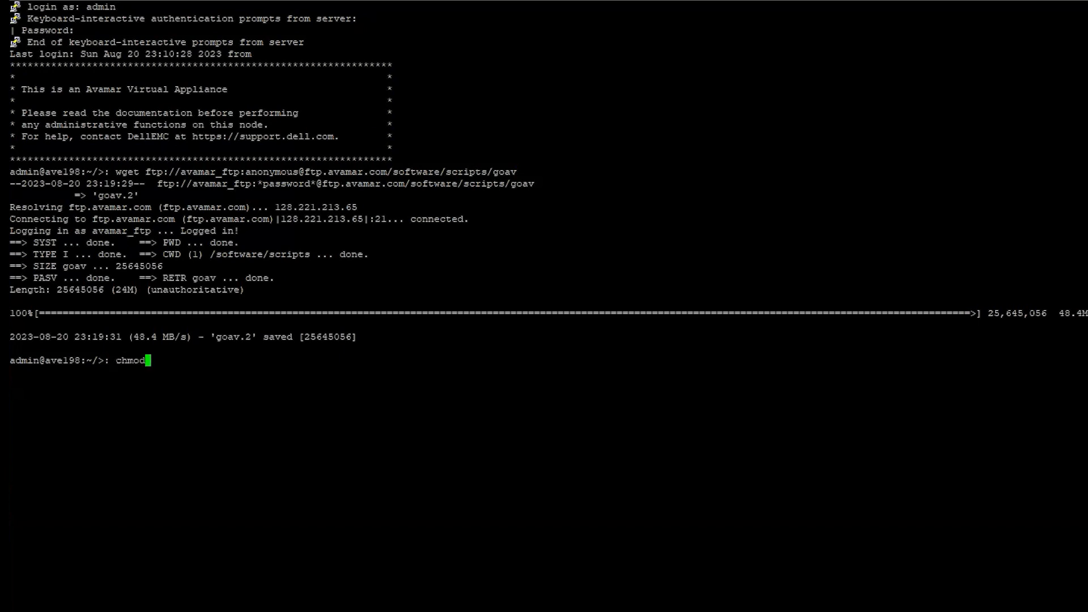
text(a+x g)
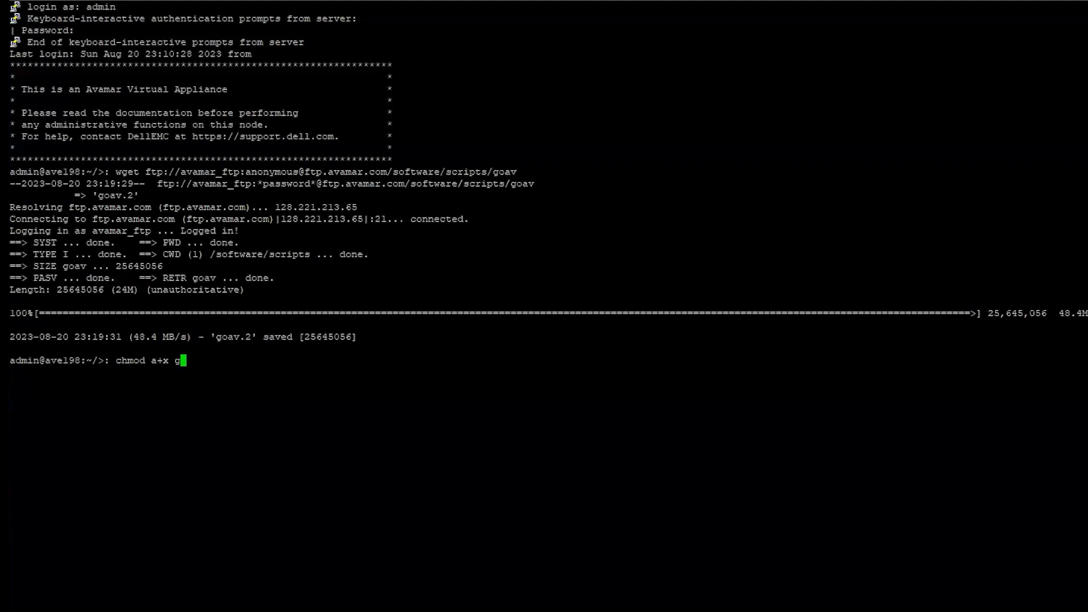
text(oav)
text(./g)
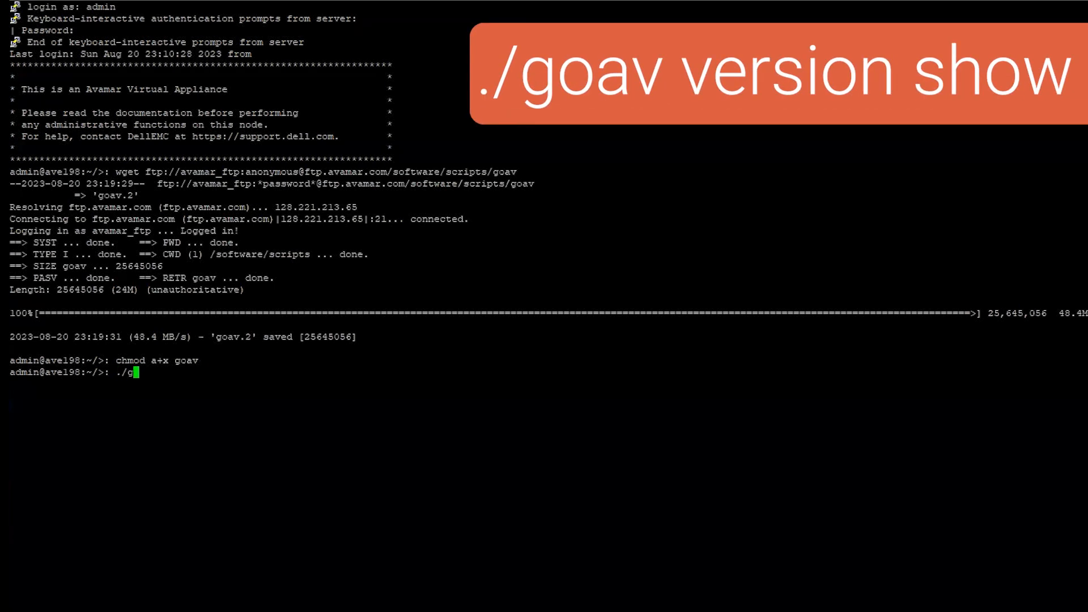
- Begin a goav version command at the fresh admin shell prompt
text(oav ve)
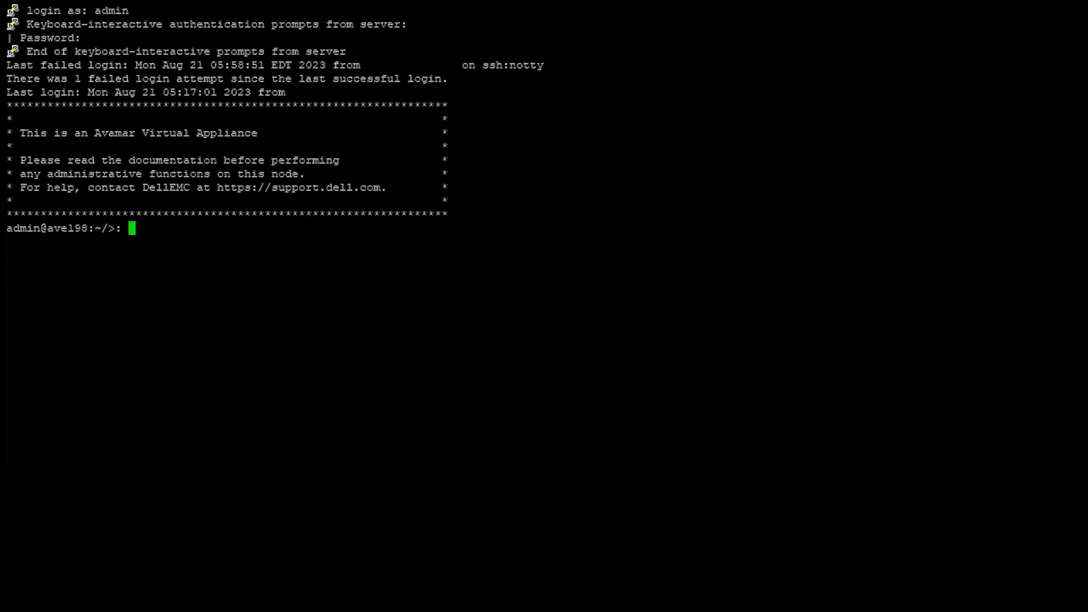
- Run ./goav update to upgrade the tool from version 1.52 to 1.54
text(./)
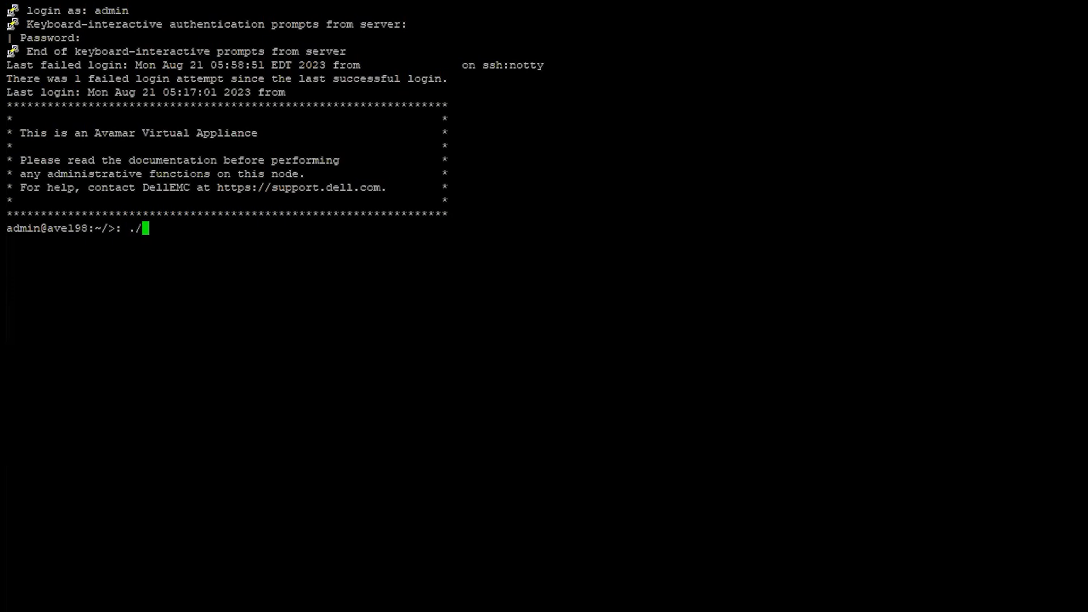
text(g)
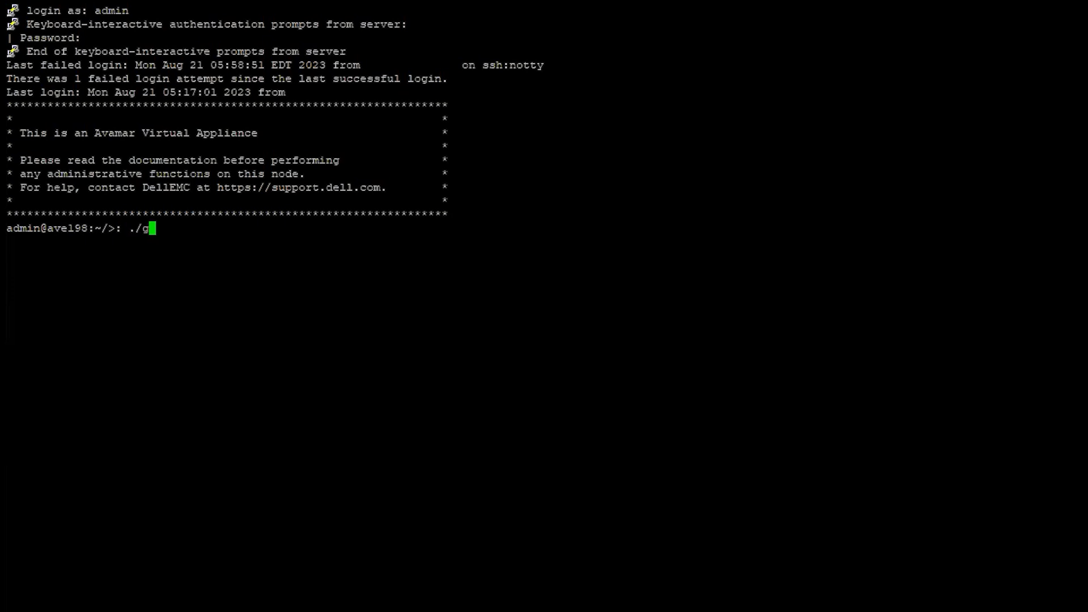
text(oav u)
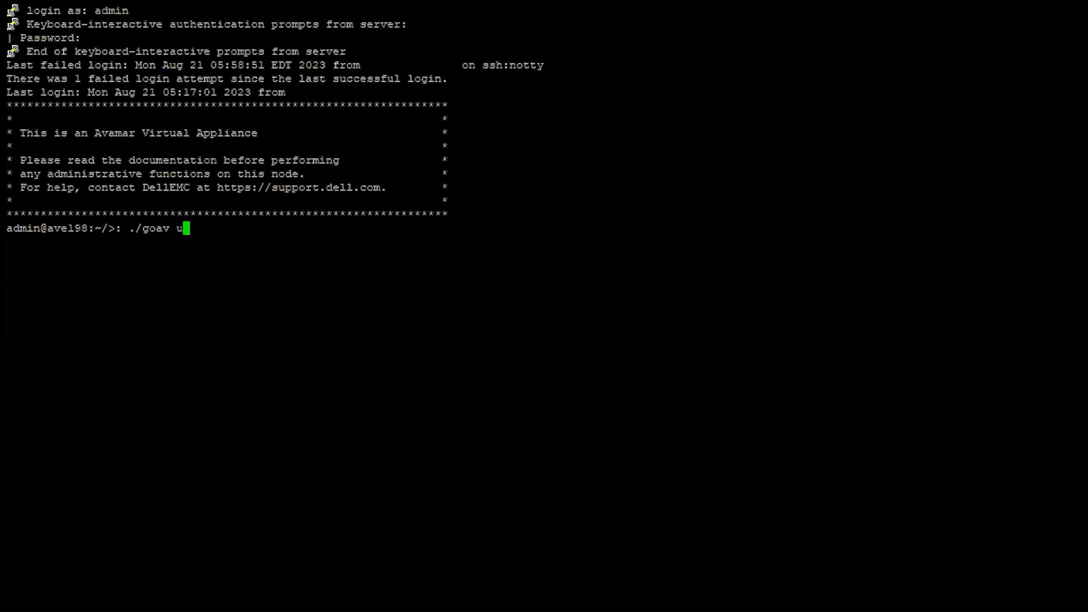
text(pdate)
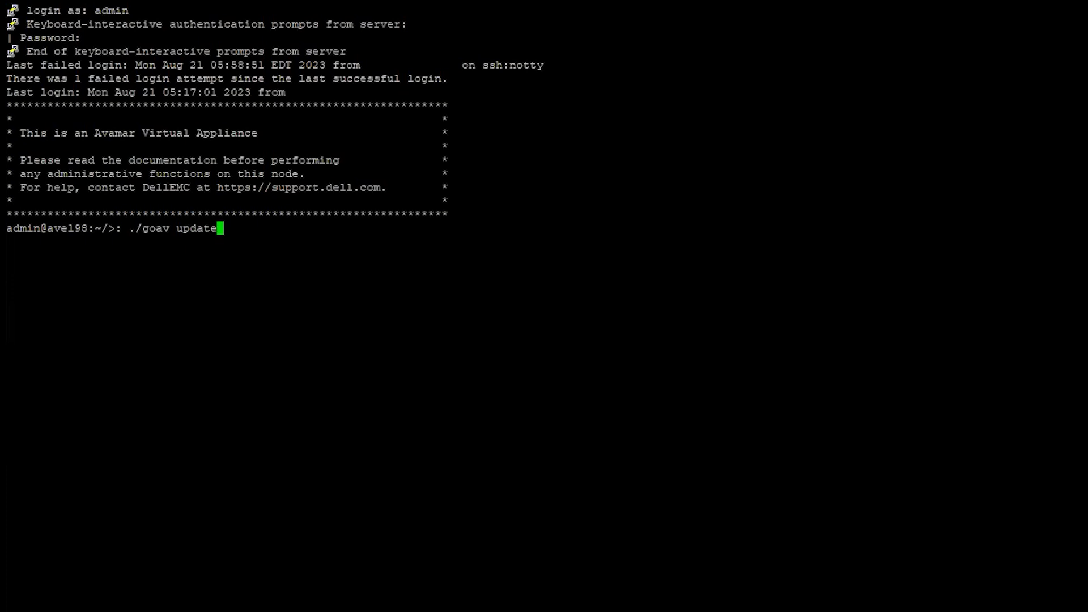
key(Enter)
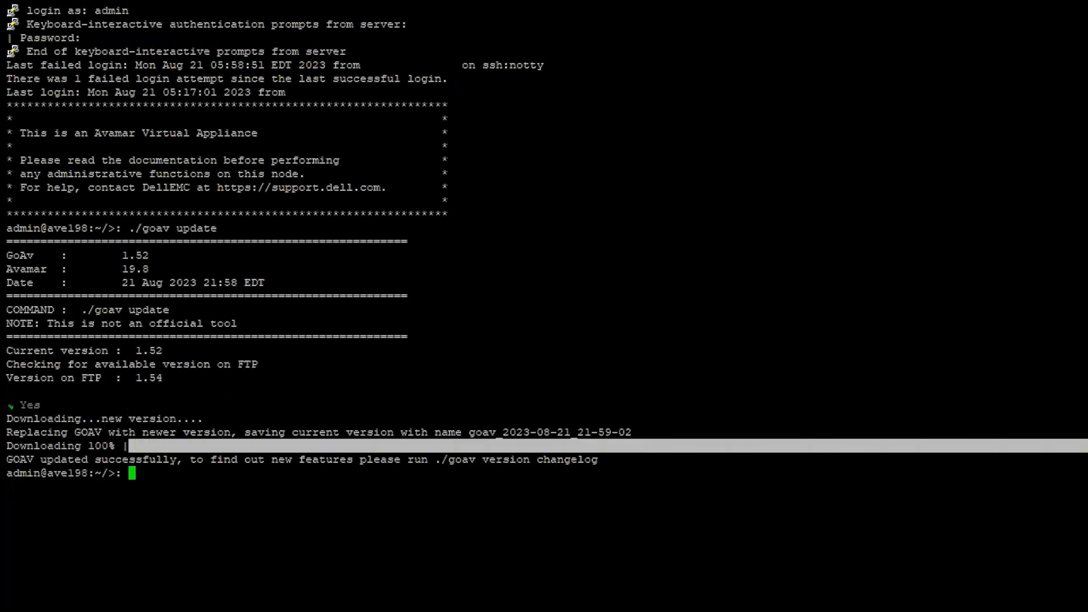
text(./goa)
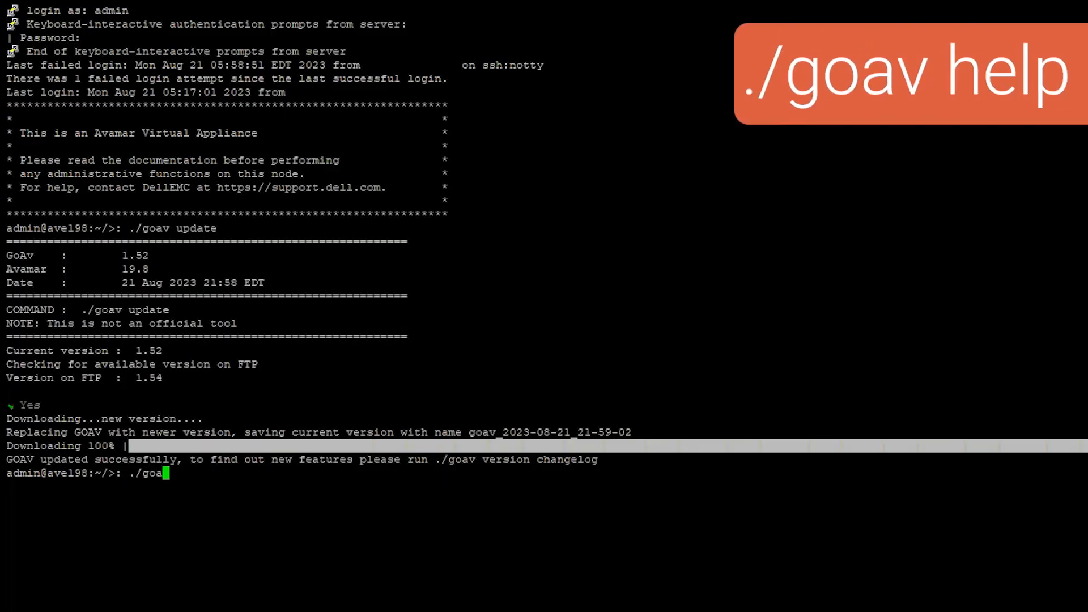
- Run ./goav help to list version 1.54's available commands and flags
text(v)
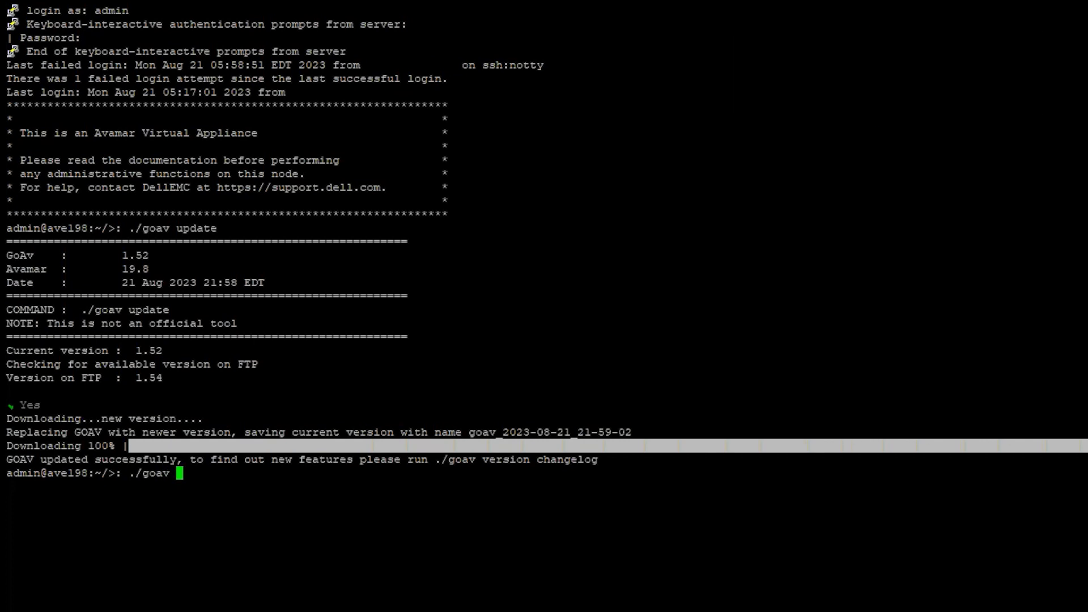
text(help)
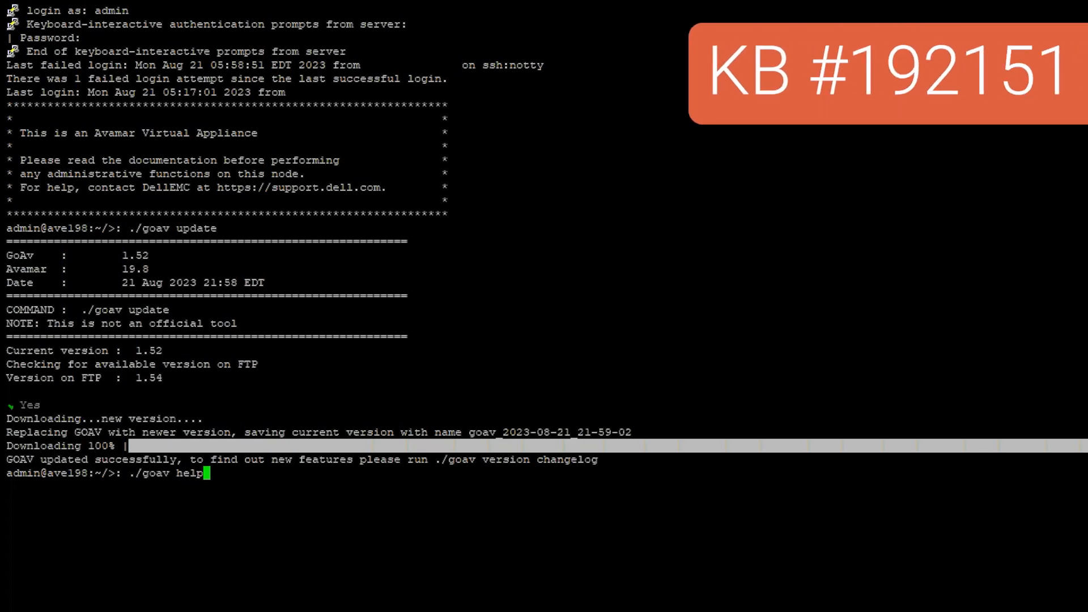
key(Return)
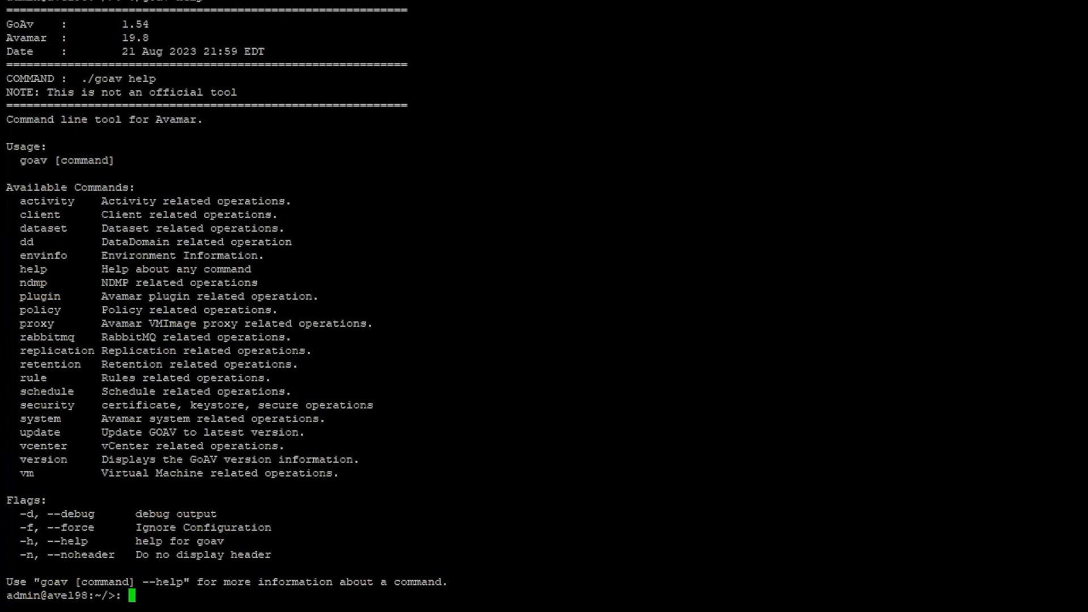
- Enter ./goav client -h to request the client command's help
text(./goav)
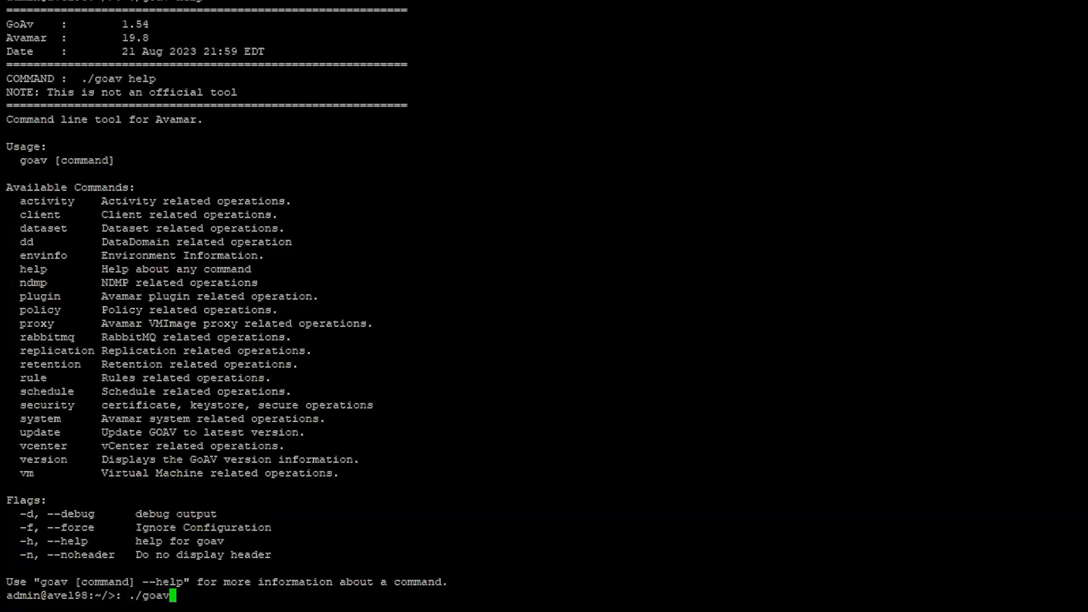
text(client -h)
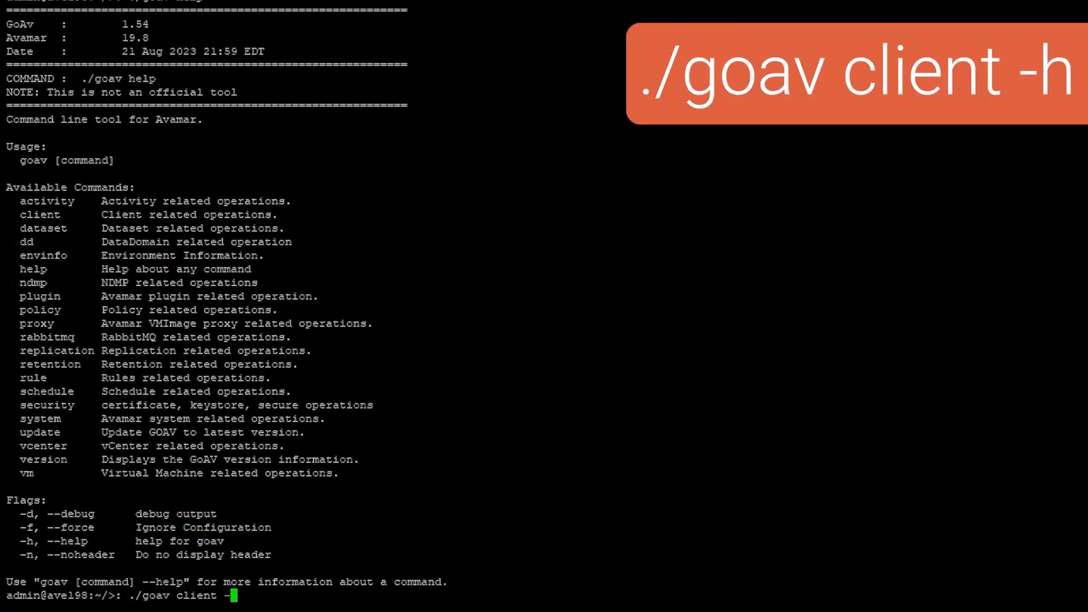